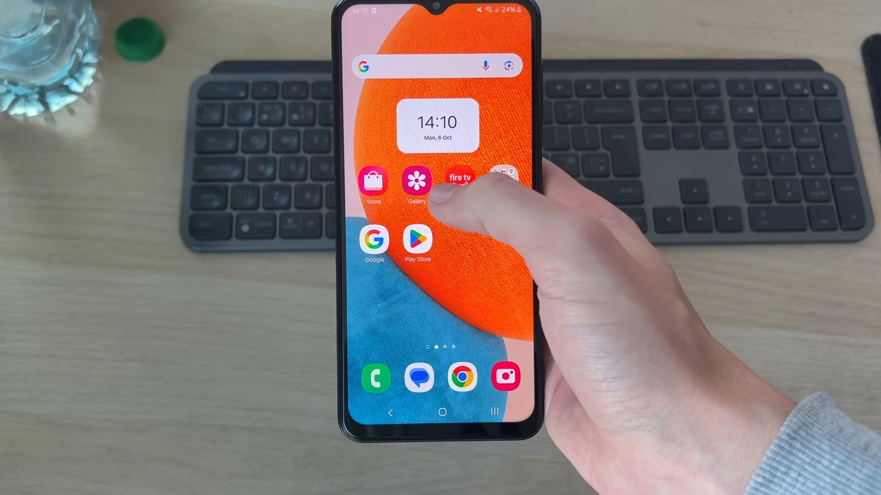
- Launch the app from the home screen, landing on CapCut's home with two saved projects
left_click(417, 186)
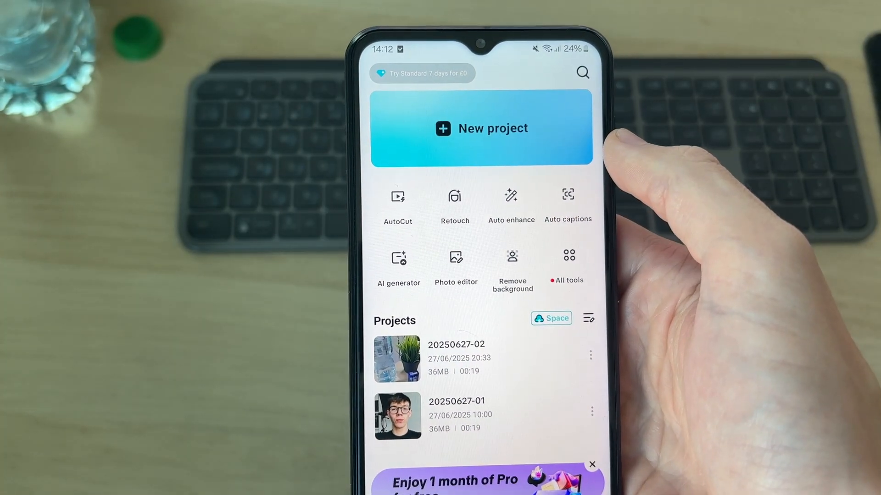
- Start a New project so the media picker lists the phone's photos
left_click(480, 128)
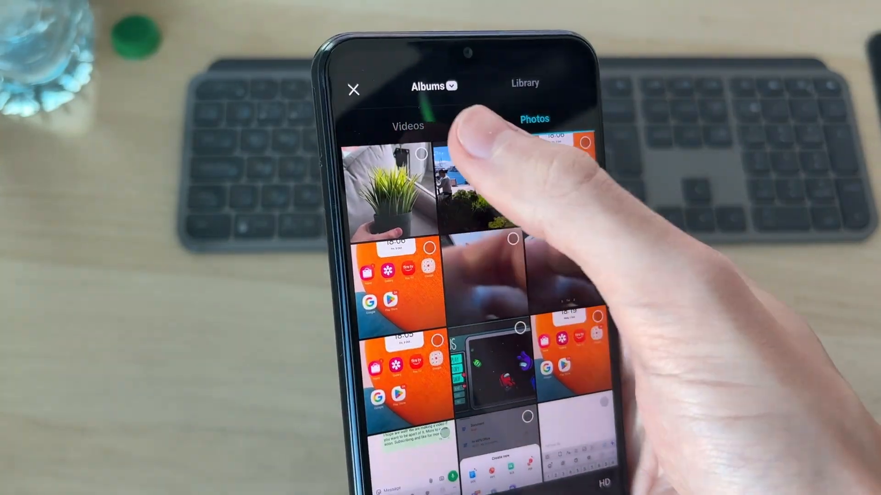